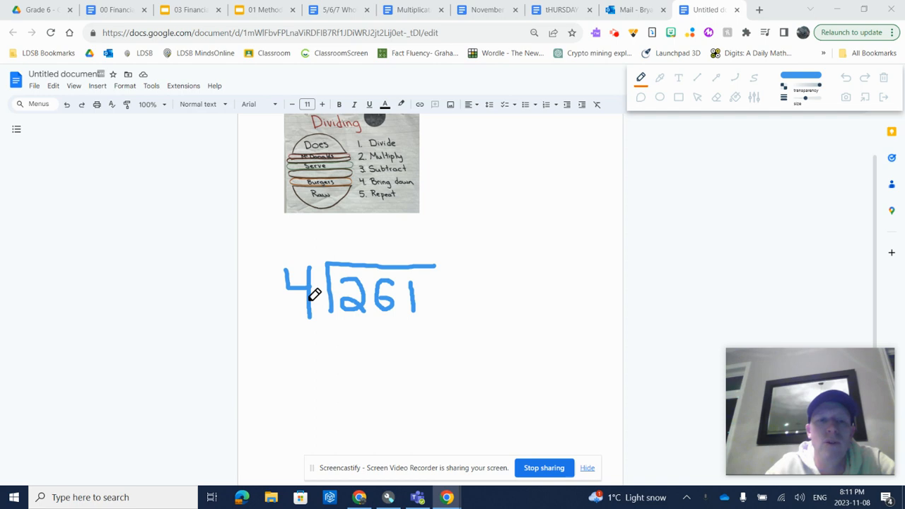
{"action": "mouse_move", "coordinate": [408, 293]}
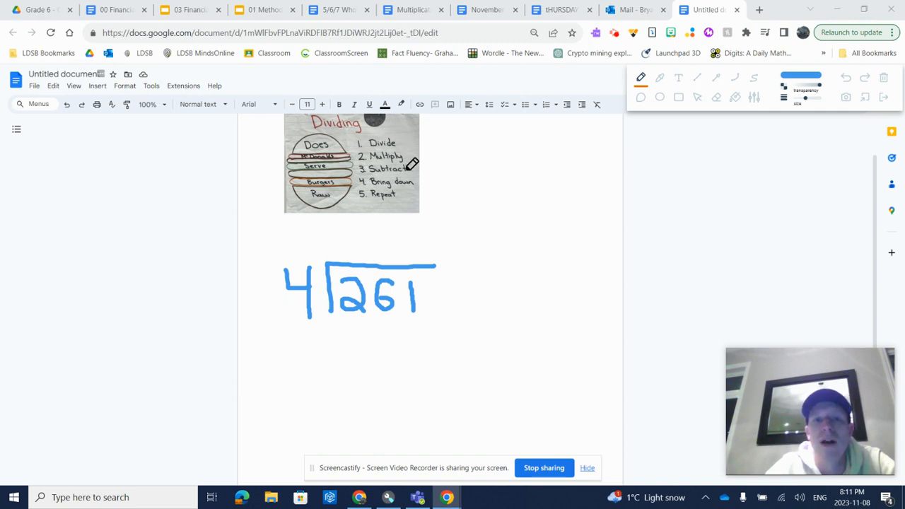
{"action": "mouse_move", "coordinate": [407, 191]}
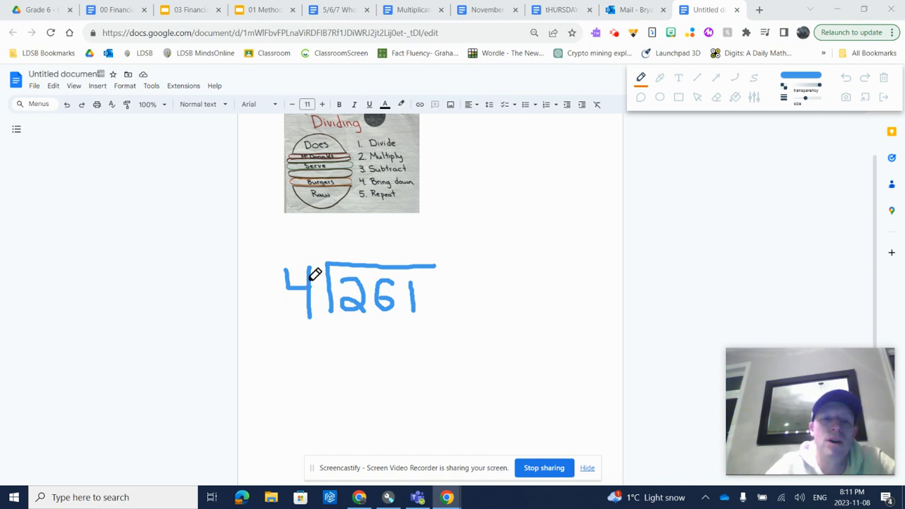
{"action": "mouse_move", "coordinate": [353, 274]}
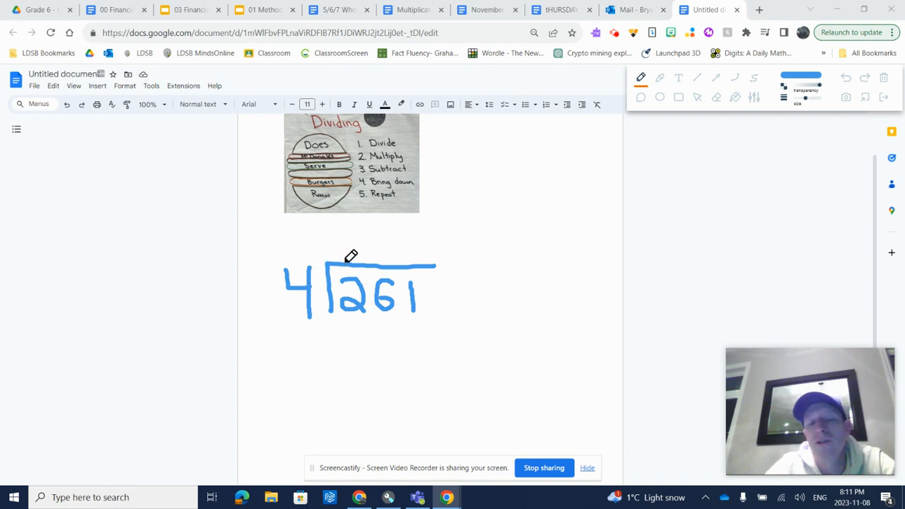
{"action": "mouse_move", "coordinate": [345, 243]}
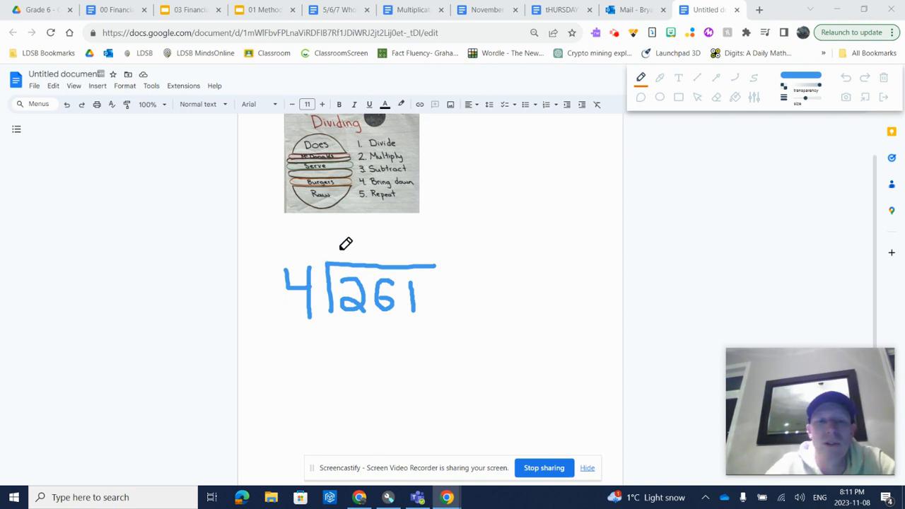
Handwrite the quotient digit 0 above the 2 of 261.
{"action": "left_click_drag", "start_coordinate": [340, 254], "coordinate": [354, 240]}
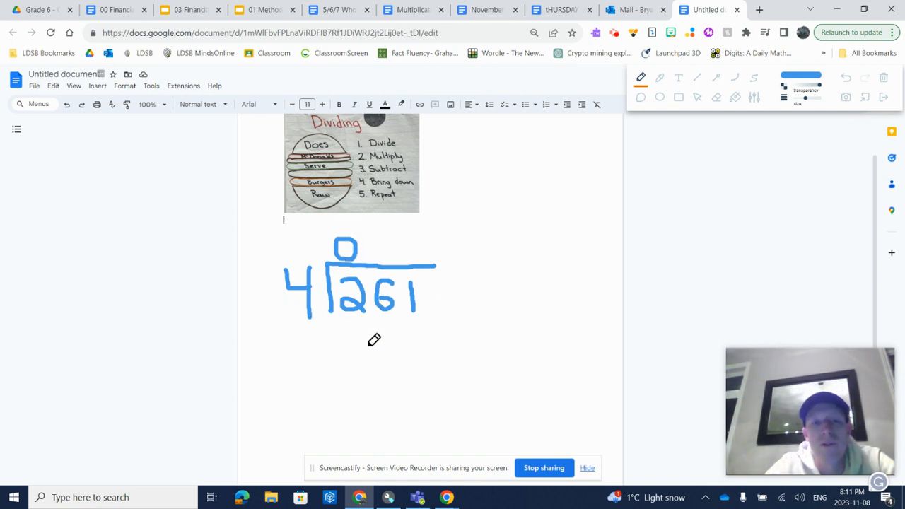
{"action": "mouse_move", "coordinate": [383, 233]}
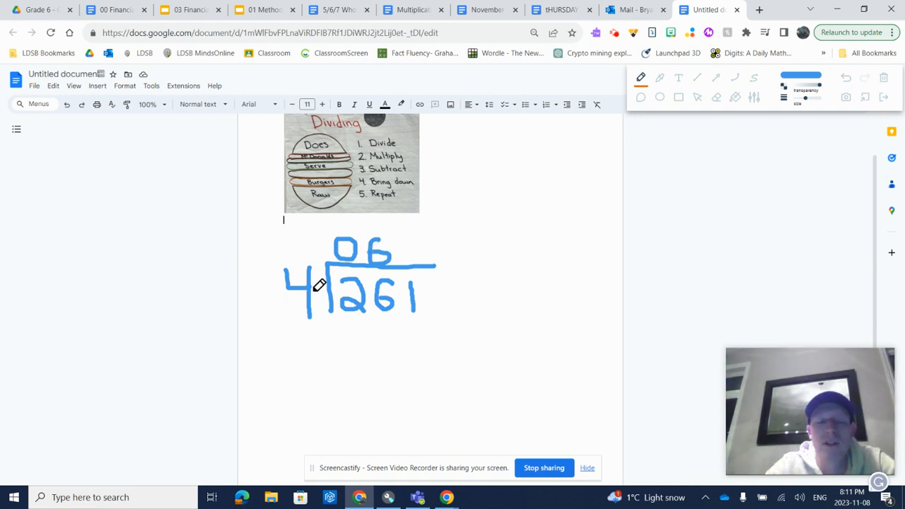
{"action": "mouse_move", "coordinate": [396, 134]}
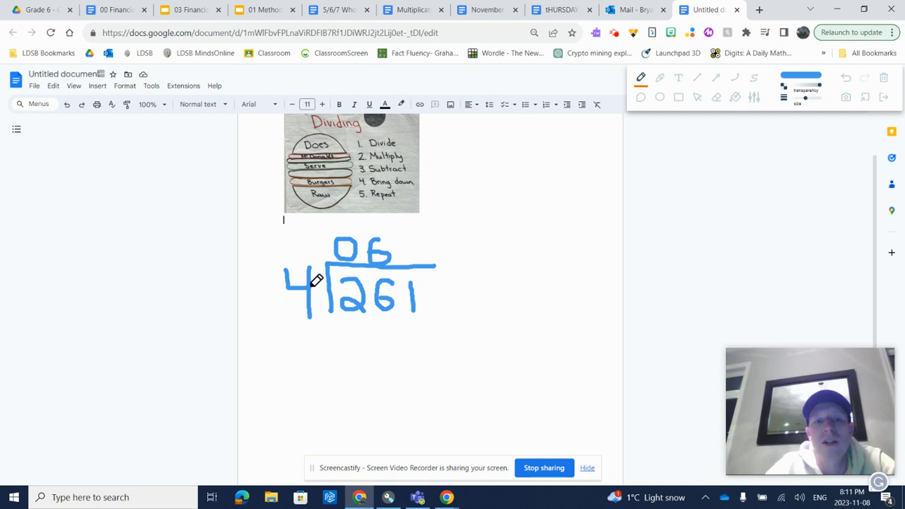
Handwrite 24 beneath the 26 of the dividend for subtraction.
{"action": "left_click_drag", "start_coordinate": [353, 325], "coordinate": [351, 353]}
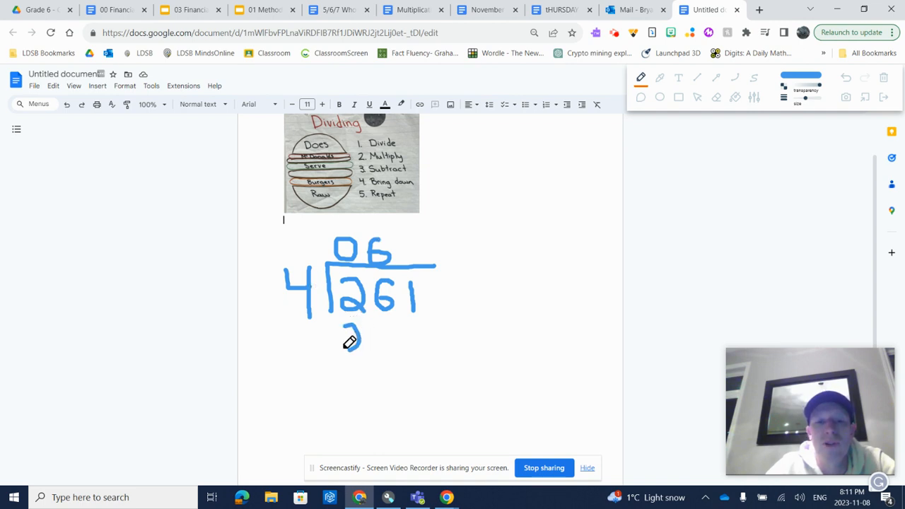
{"action": "left_click_drag", "start_coordinate": [346, 328], "coordinate": [356, 346]}
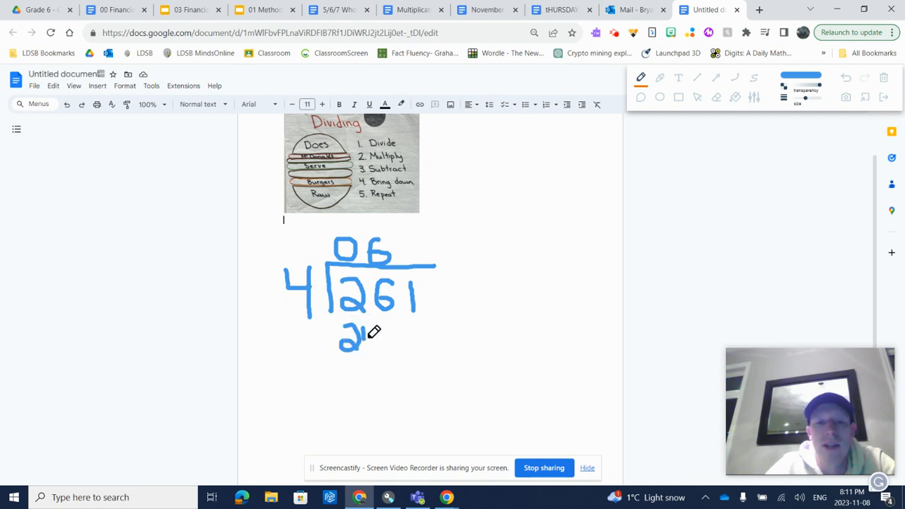
{"action": "left_click_drag", "start_coordinate": [360, 328], "coordinate": [384, 353]}
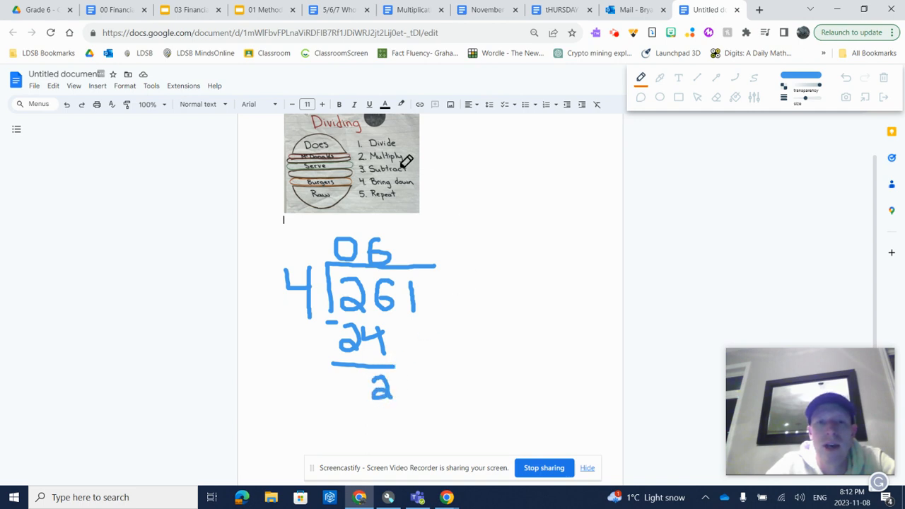
{"action": "mouse_move", "coordinate": [419, 330]}
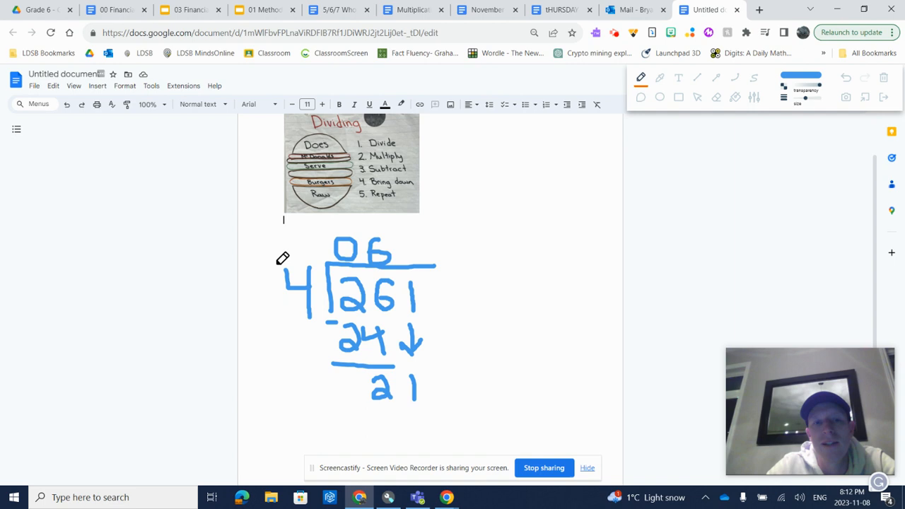
{"action": "mouse_move", "coordinate": [304, 274]}
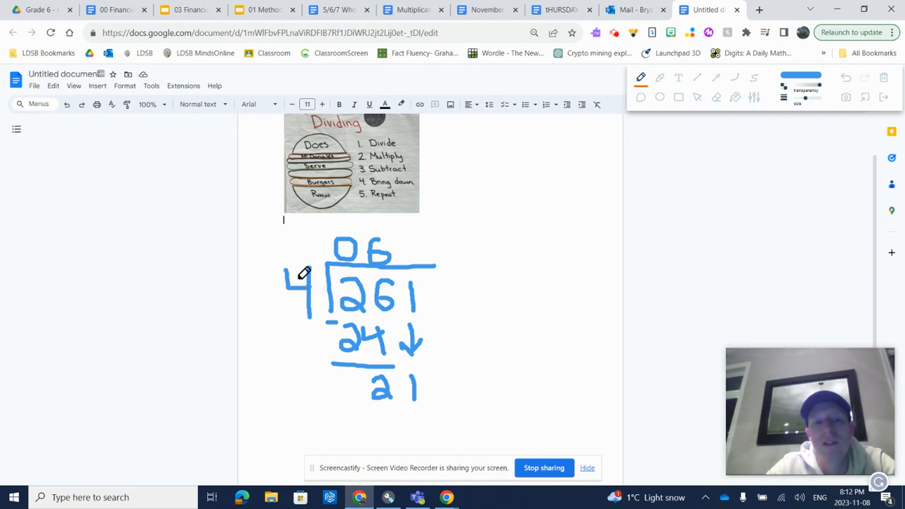
{"action": "mouse_move", "coordinate": [296, 280]}
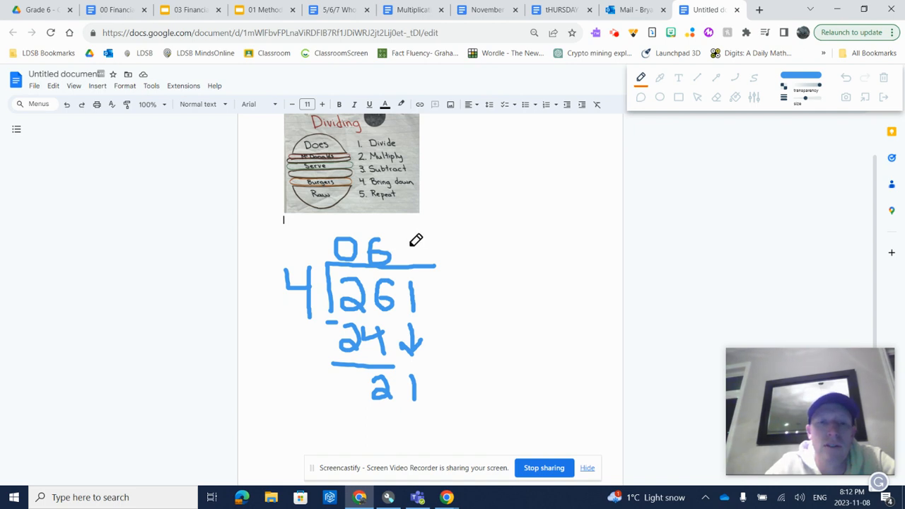
{"action": "mouse_move", "coordinate": [405, 244]}
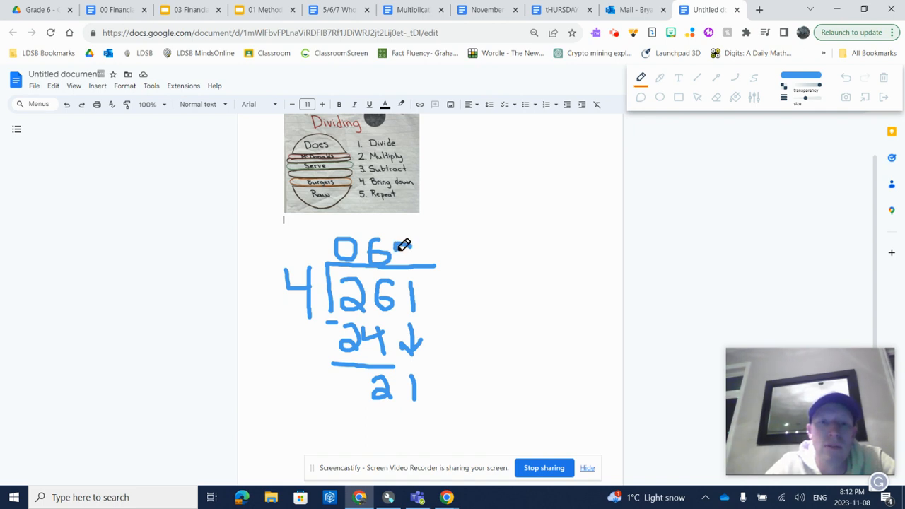
Handwrite 5 in the quotient, 20 beneath 21, and an arrow beside 065.
{"action": "left_click_drag", "start_coordinate": [396, 243], "coordinate": [410, 268]}
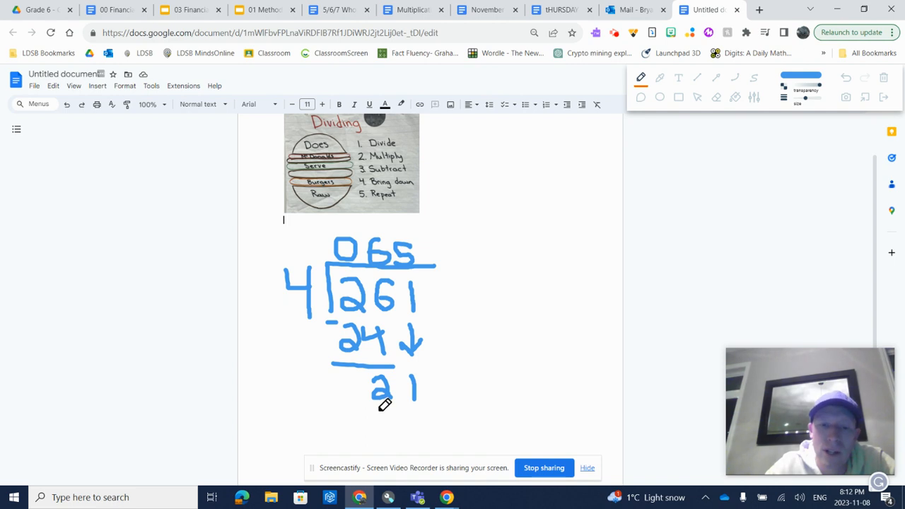
{"action": "left_click_drag", "start_coordinate": [381, 410], "coordinate": [389, 431]}
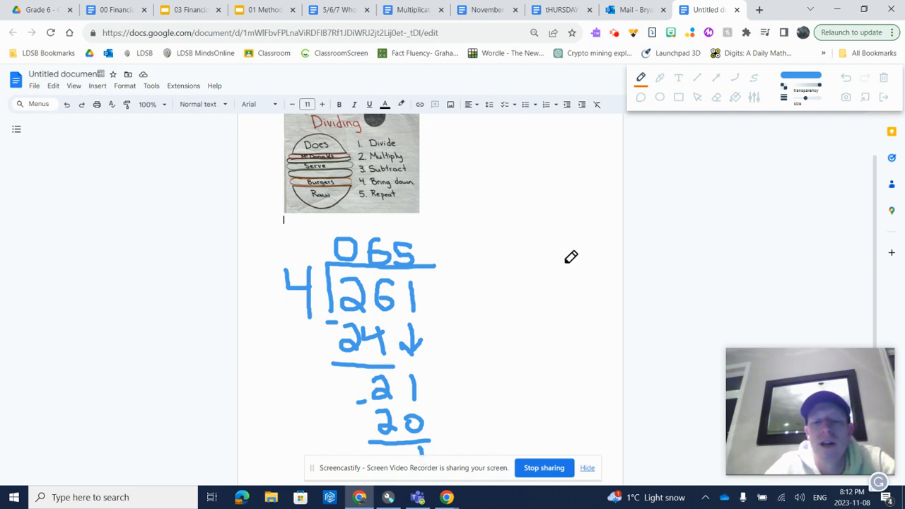
{"action": "mouse_move", "coordinate": [506, 246]}
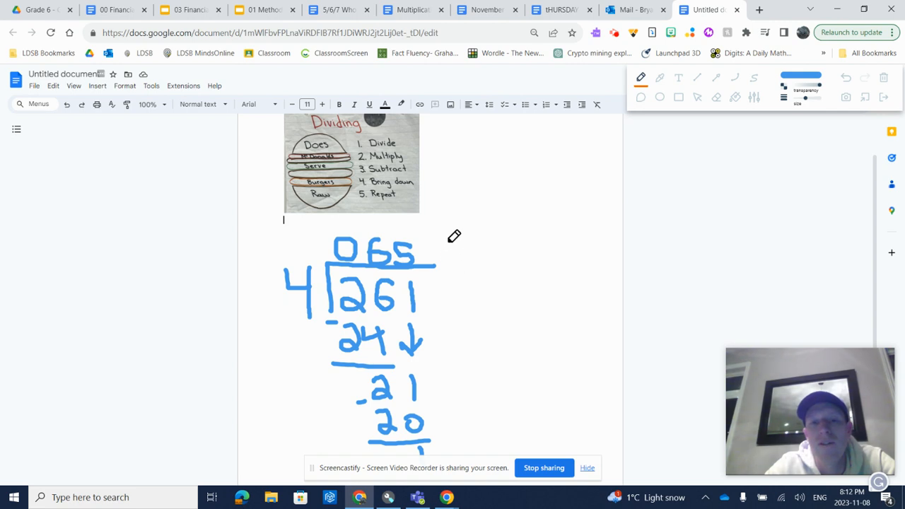
{"action": "left_click_drag", "start_coordinate": [445, 269], "coordinate": [455, 241]}
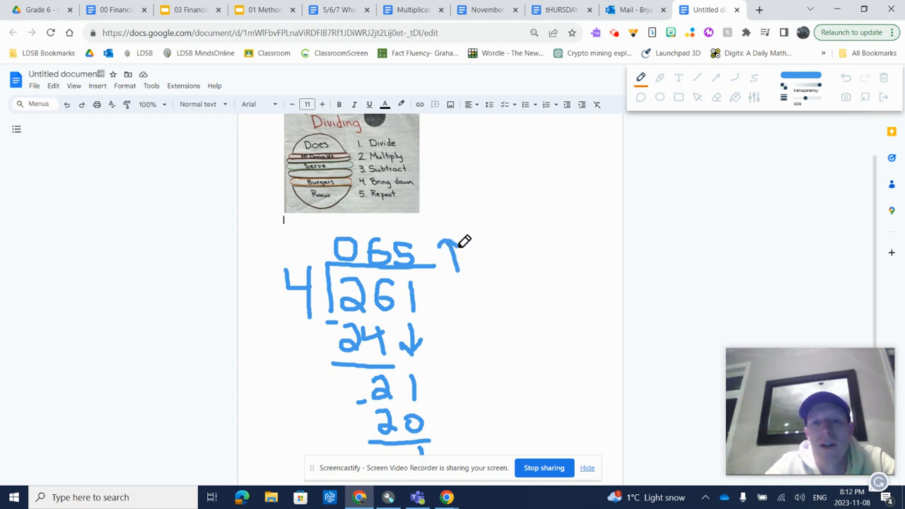